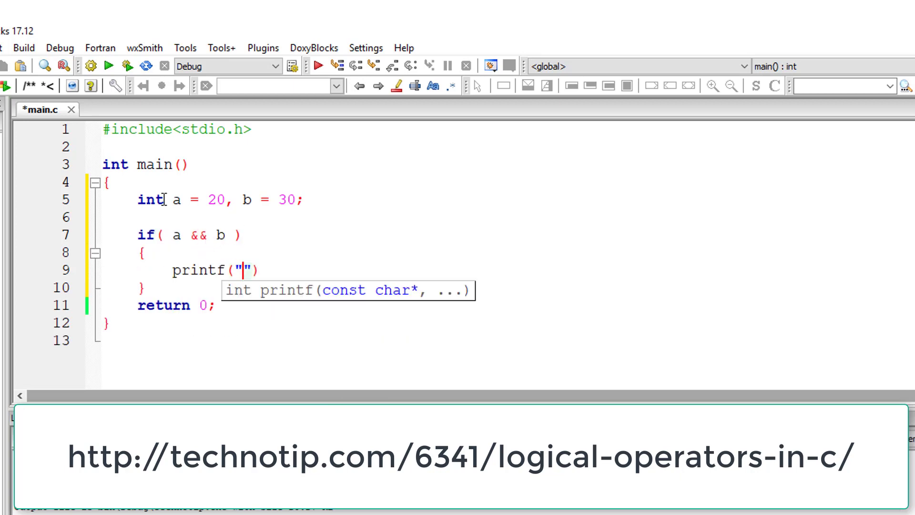
- Complete the printf with "a = %d\n" and compile the program
text(a = %d\n)
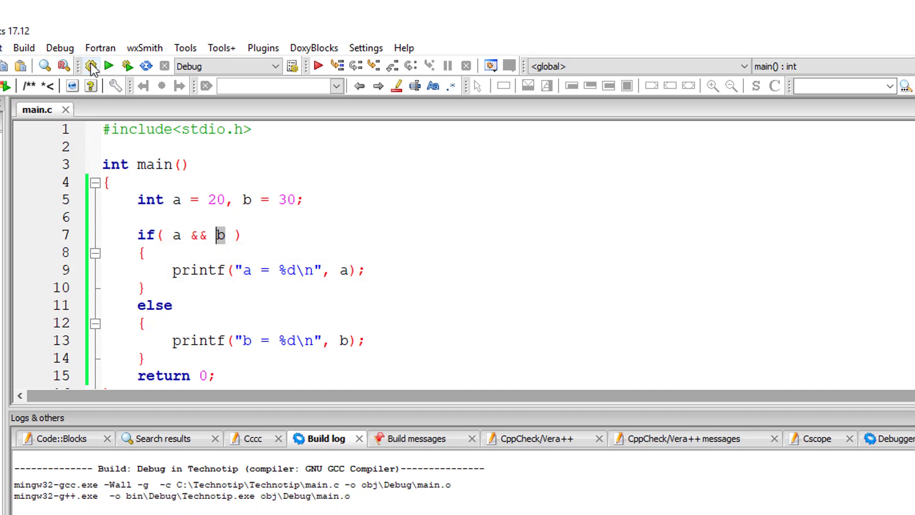
click(90, 65)
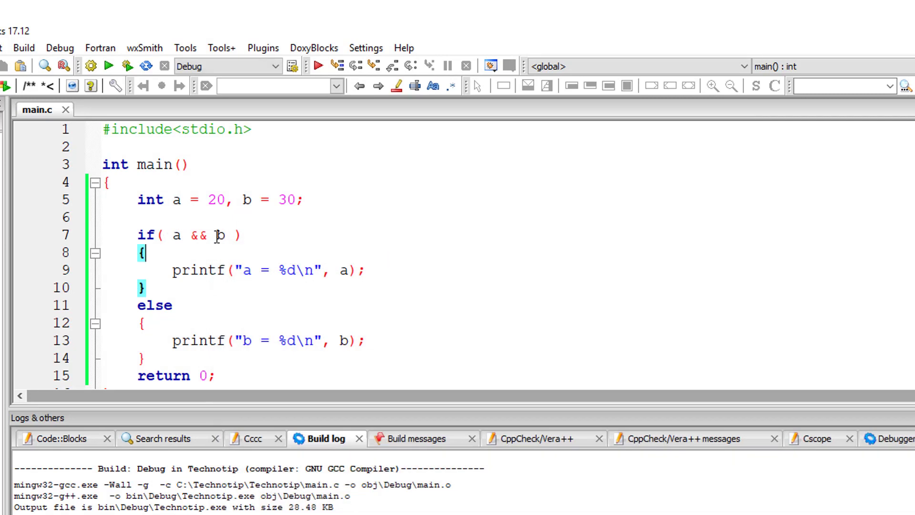
- Edit line 7 so the if condition reads !(!a) && a
text(!)
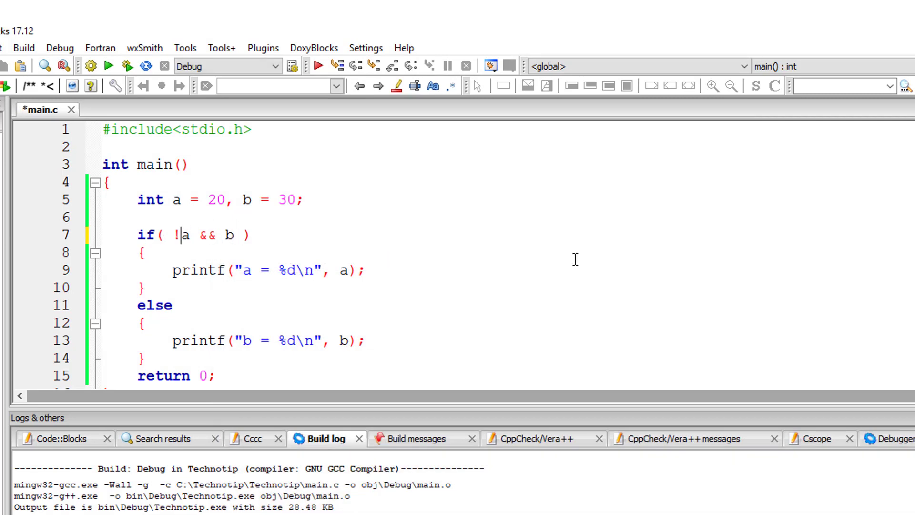
text(()
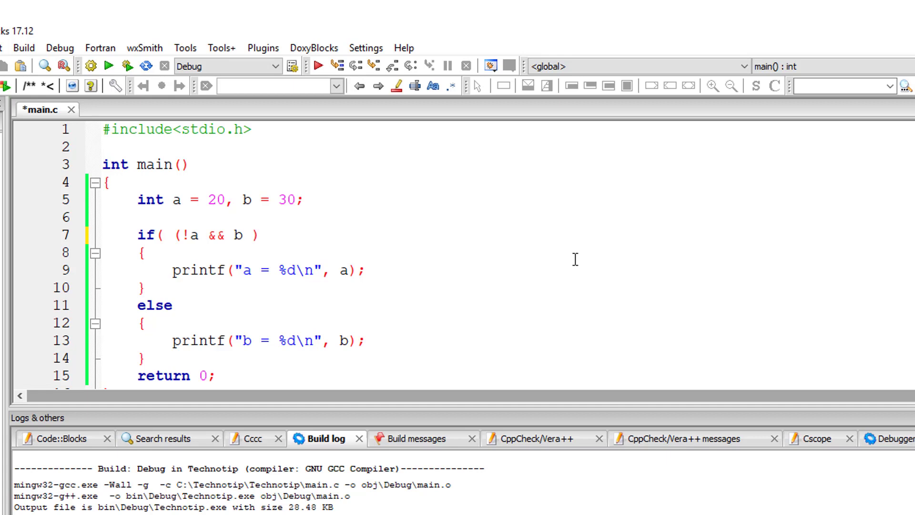
double_click(189, 235)
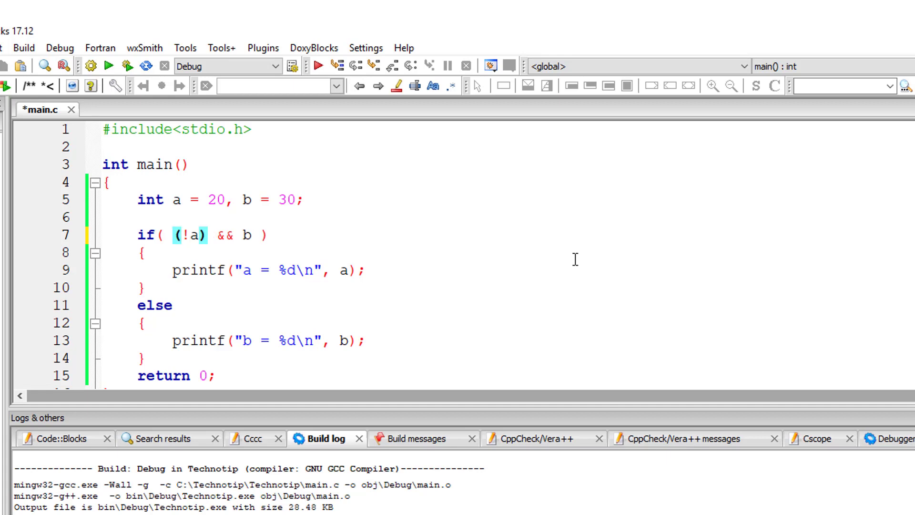
text(!)
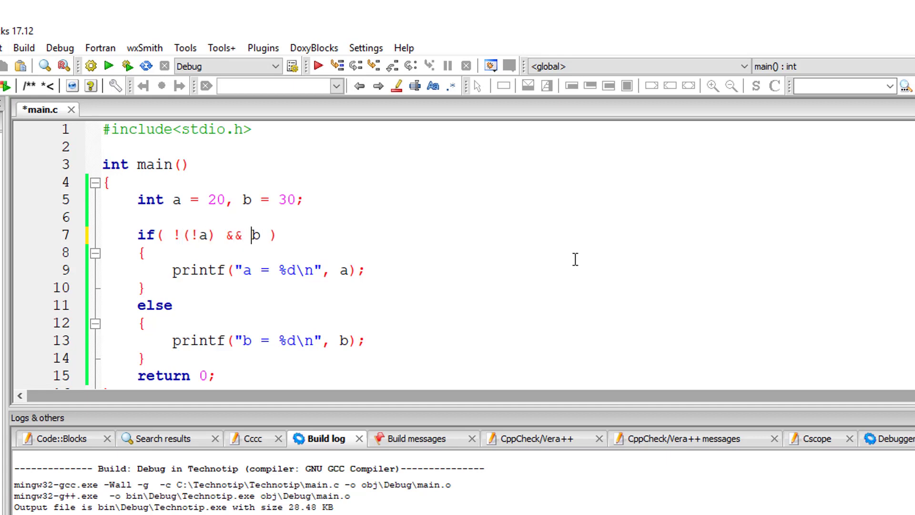
text(a)
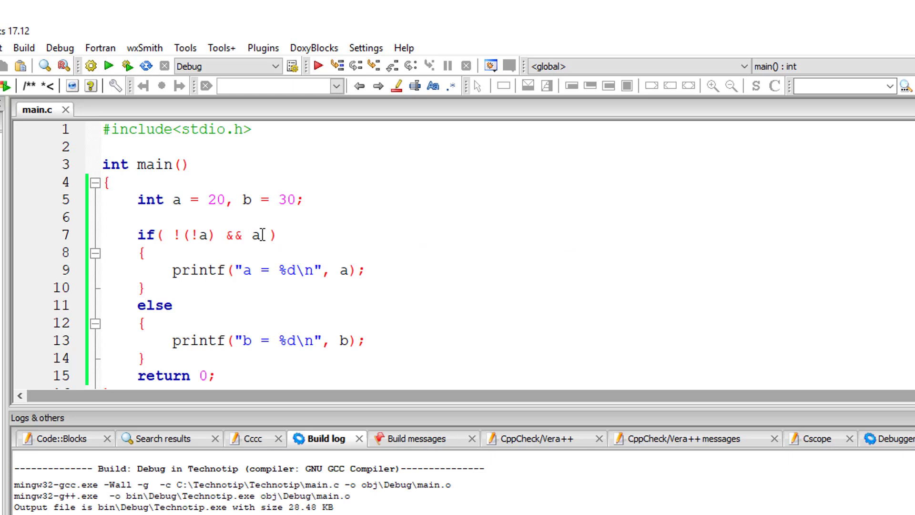
- Review the !(!a) && a condition, then build and run to print a = 20
double_click(255, 235)
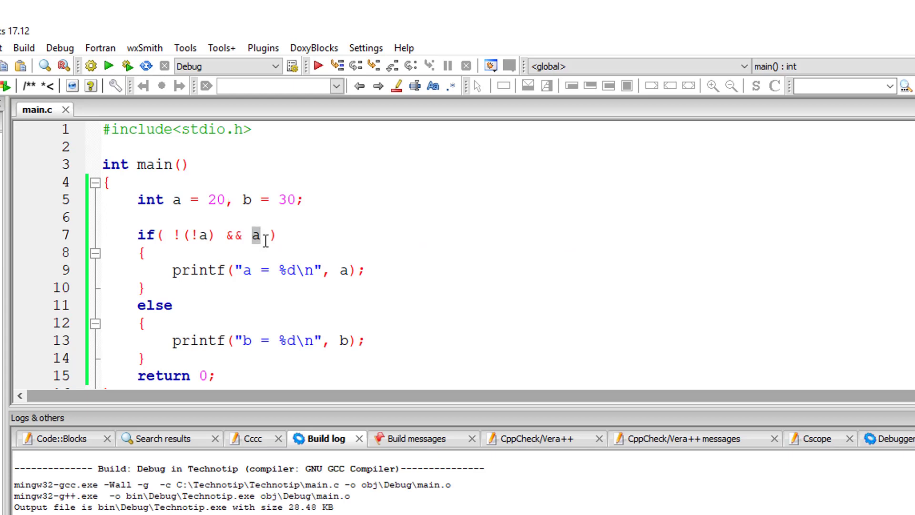
mouse_move(255, 235)
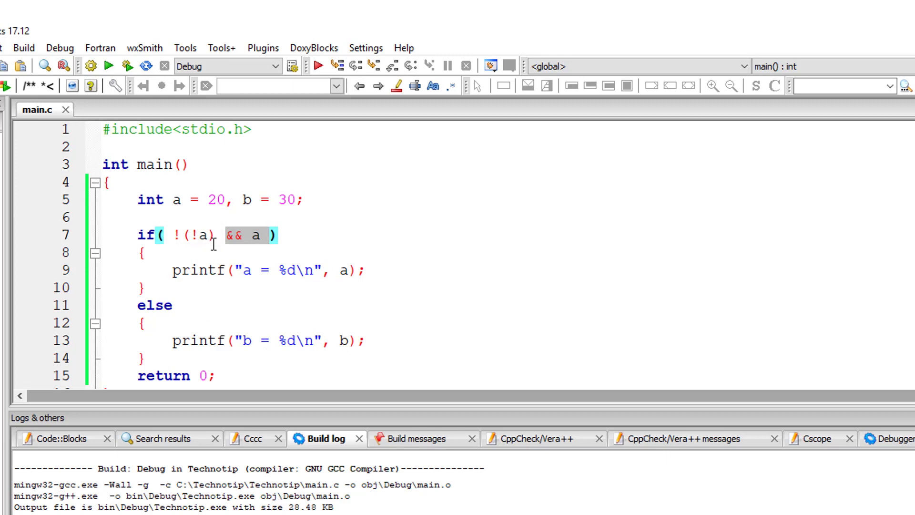
click(210, 235)
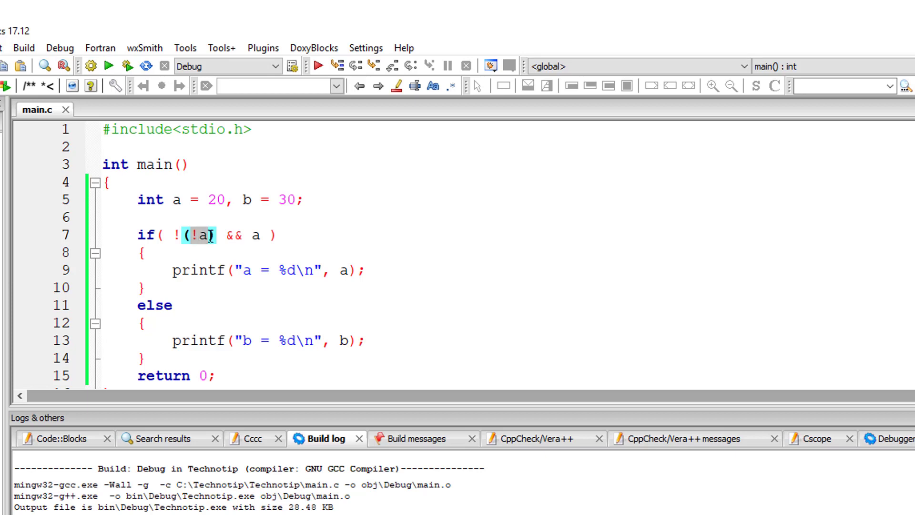
mouse_move(208, 235)
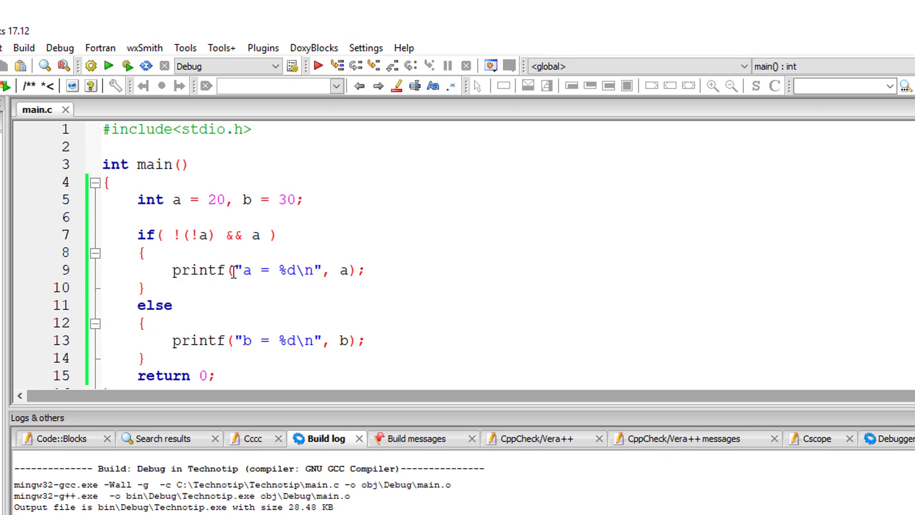
mouse_move(91, 66)
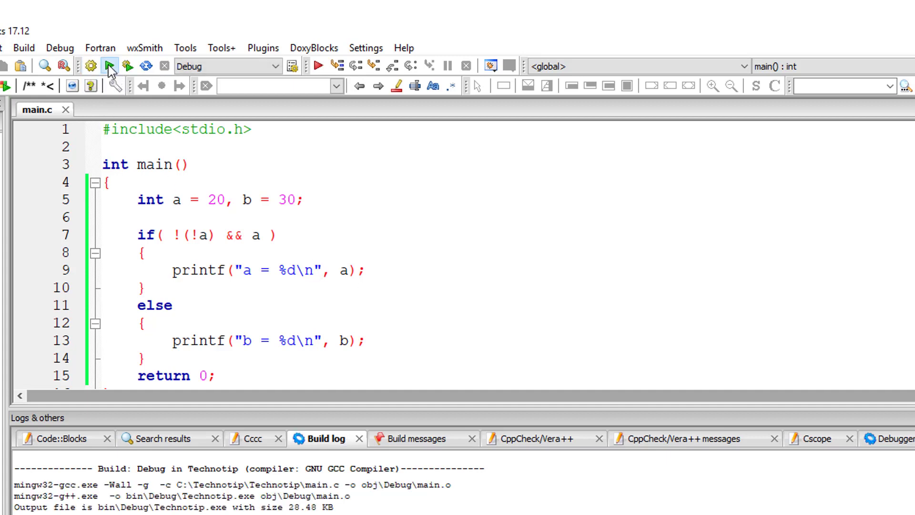
click(108, 66)
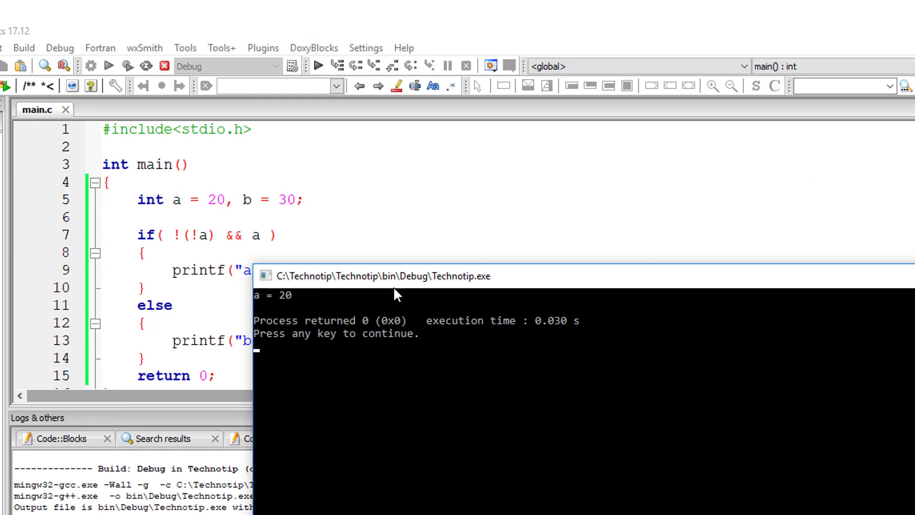